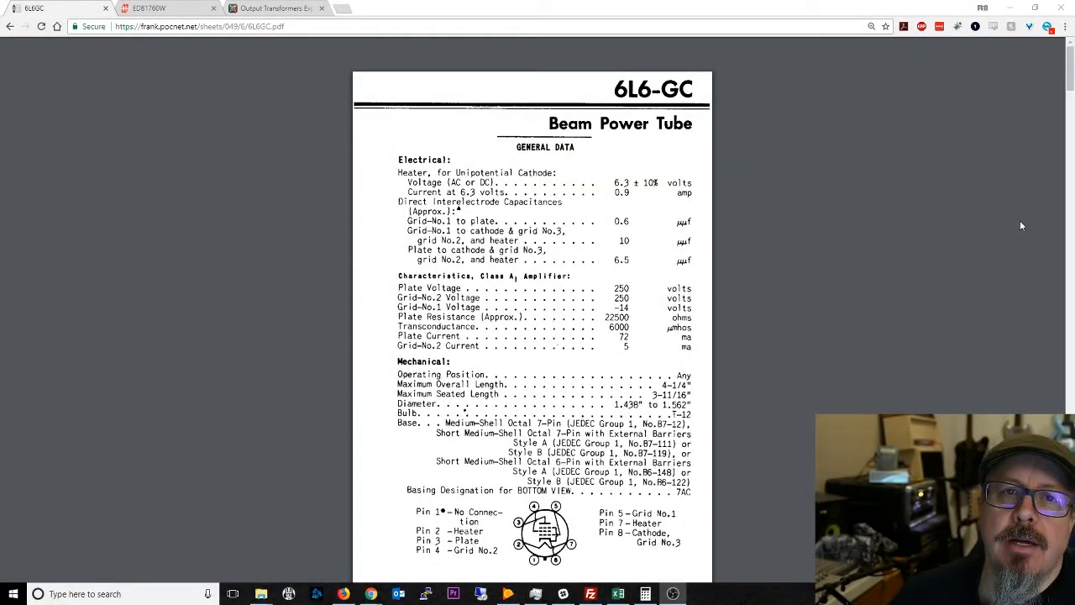
mouse_move(1021, 225)
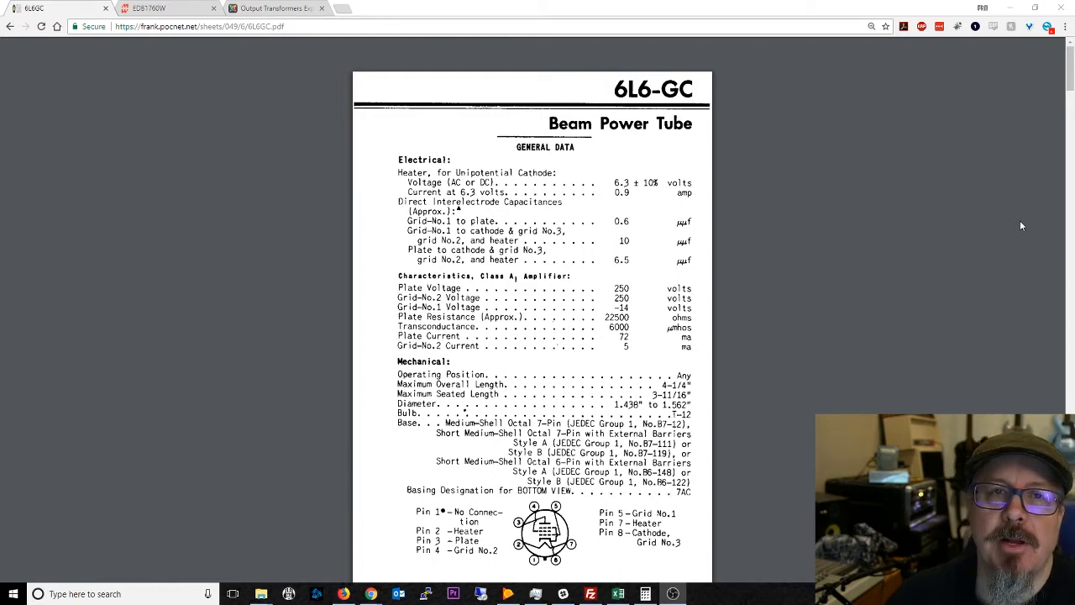
mouse_move(929, 200)
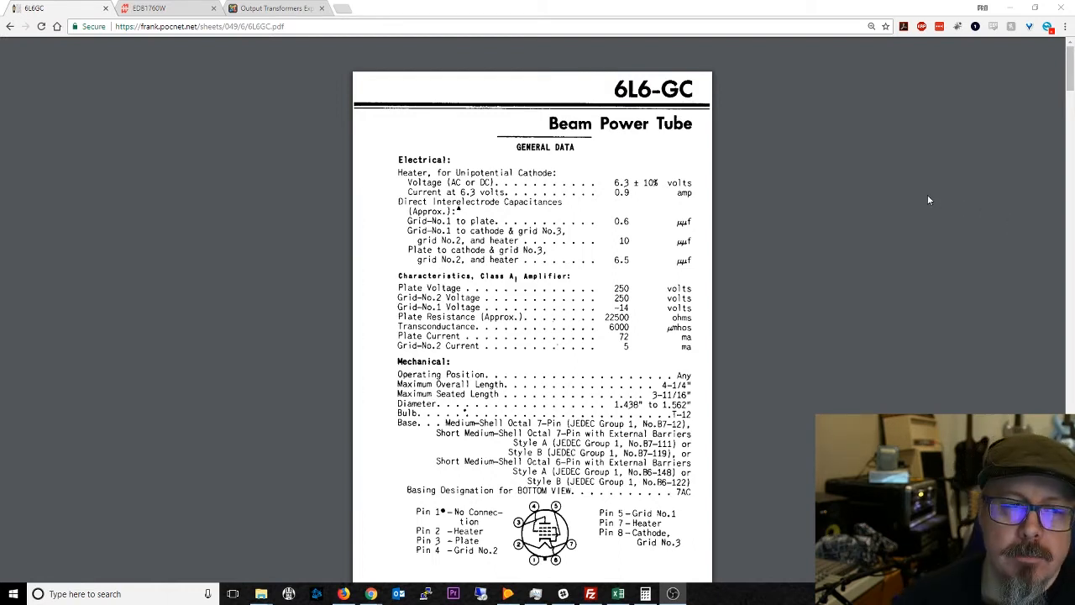
mouse_move(546, 152)
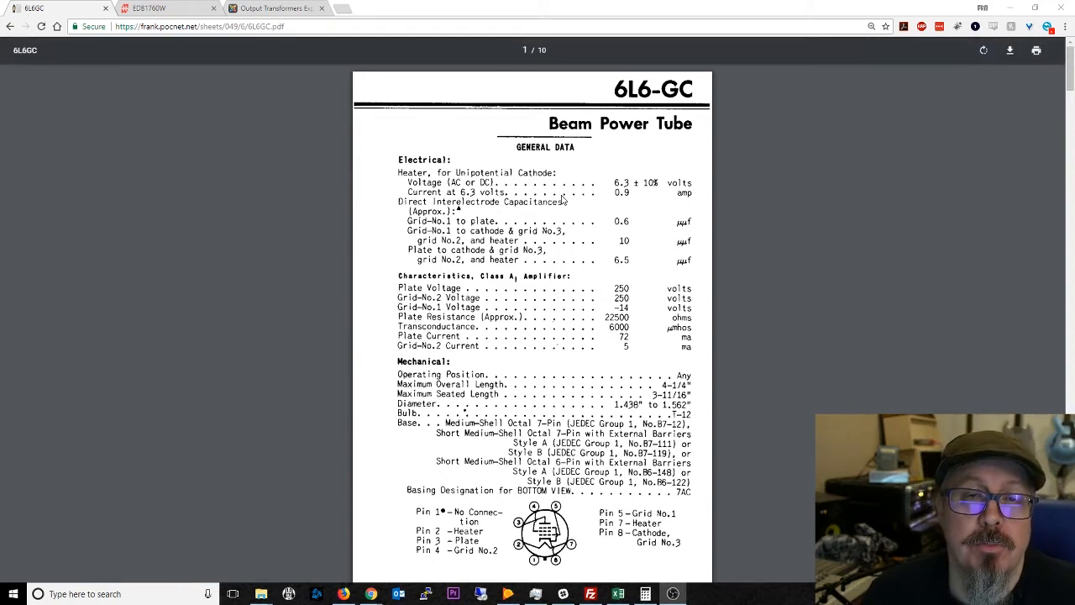
mouse_move(565, 168)
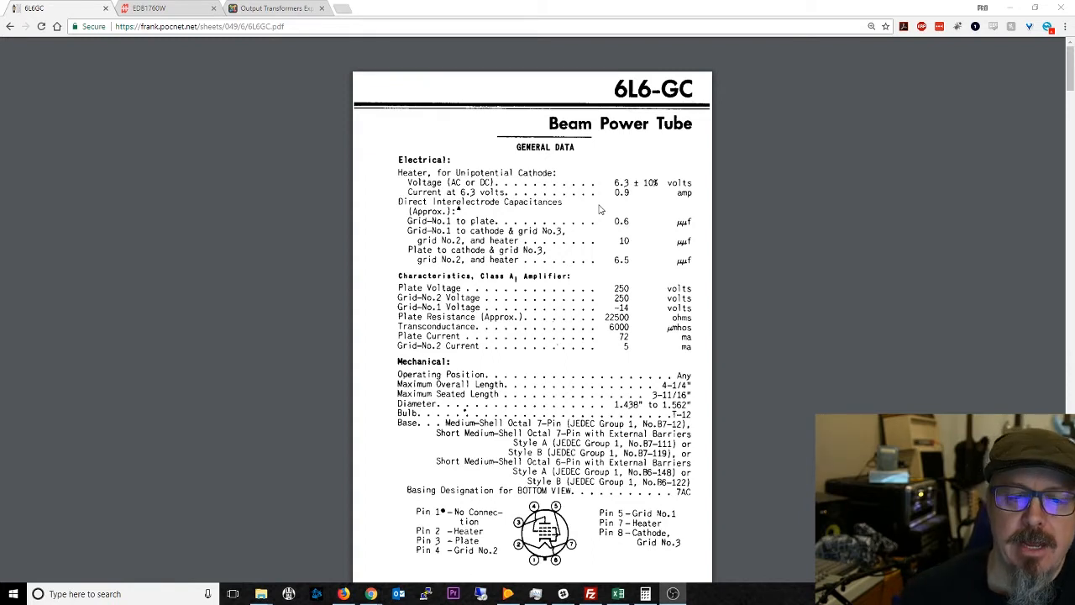
Step: Scroll to page 2 of the 6L6-GC datasheet: fixed- and cathode-bias Class A1 data and triode-connection ratings
scroll(down, 3)
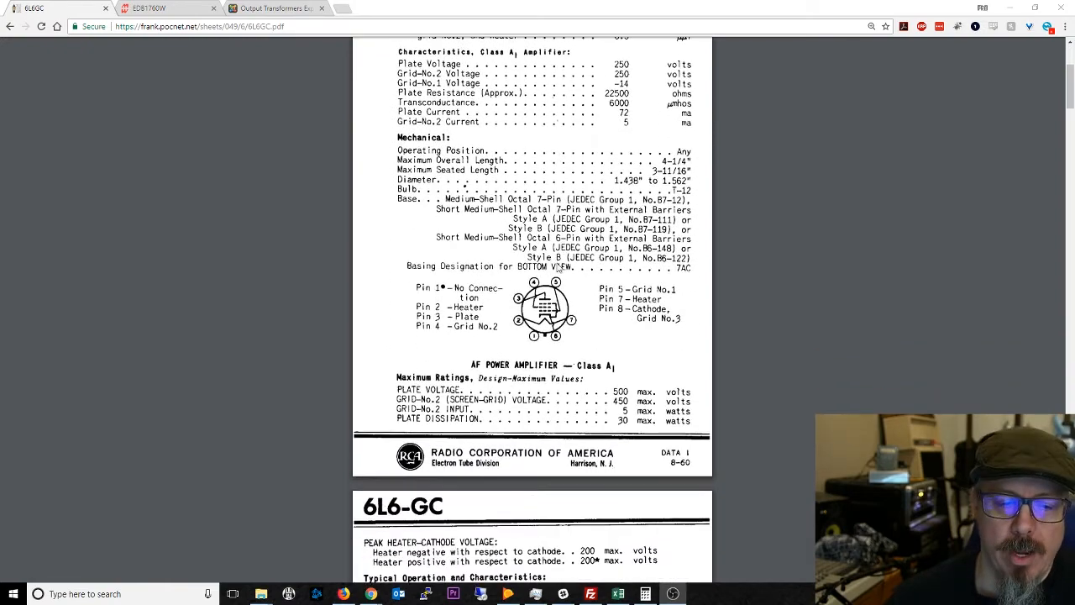
scroll(down, 3)
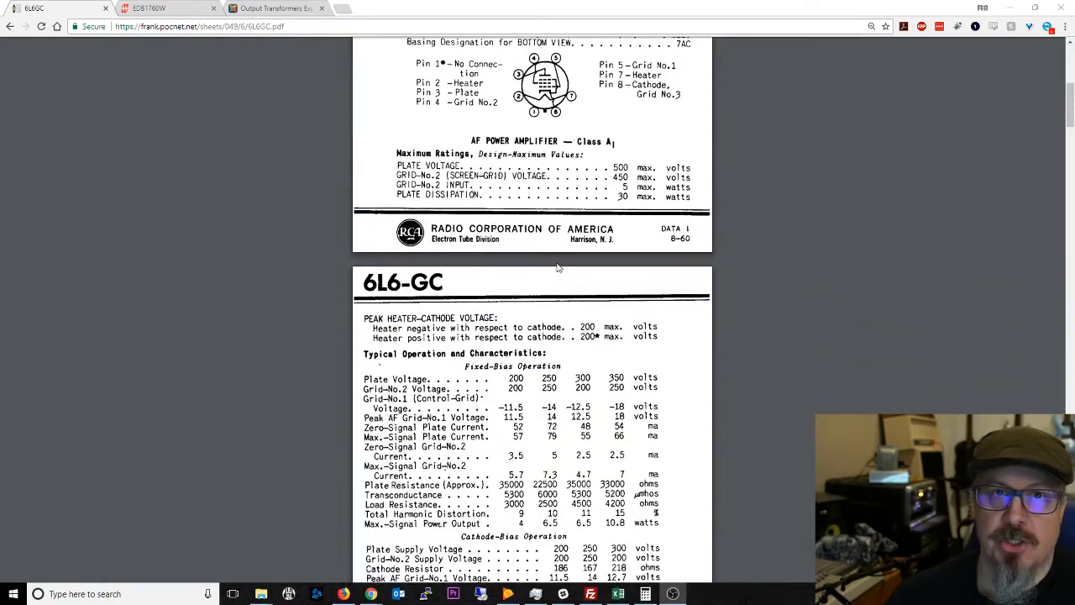
mouse_move(551, 263)
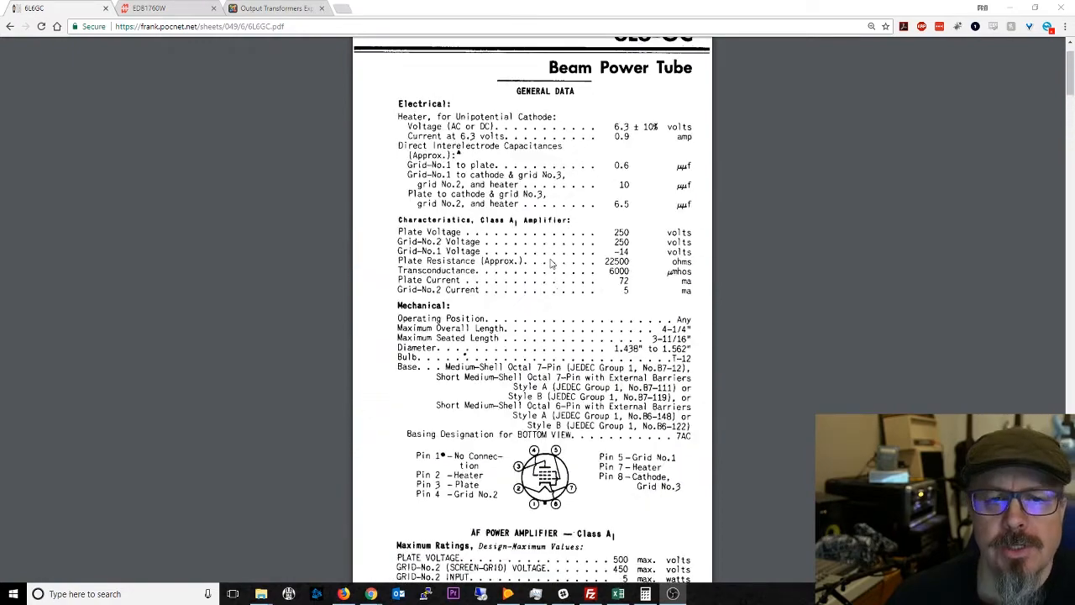
scroll(down, 3)
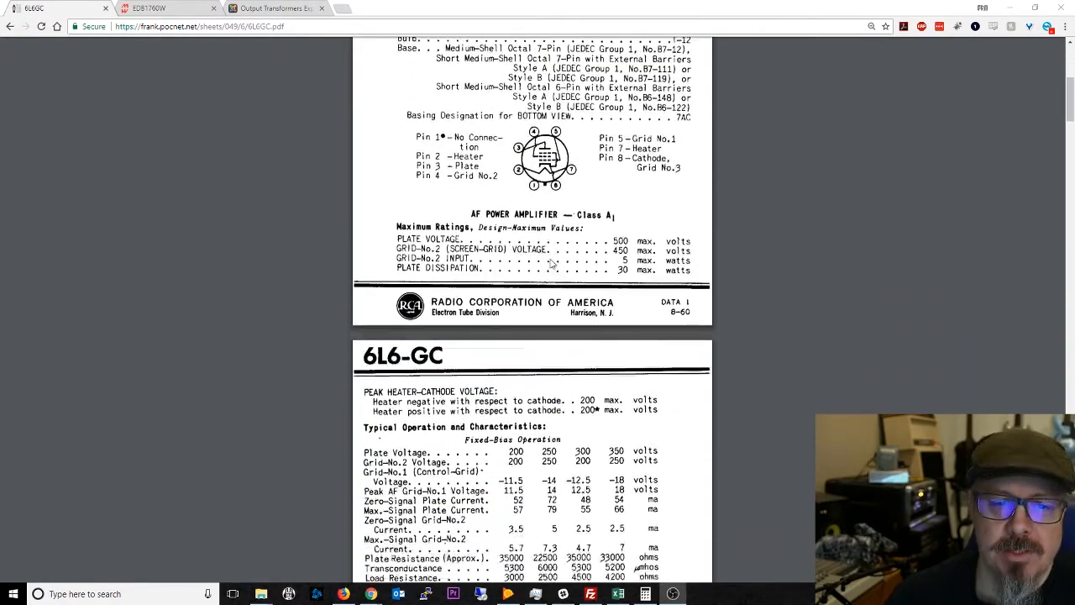
scroll(down, 3)
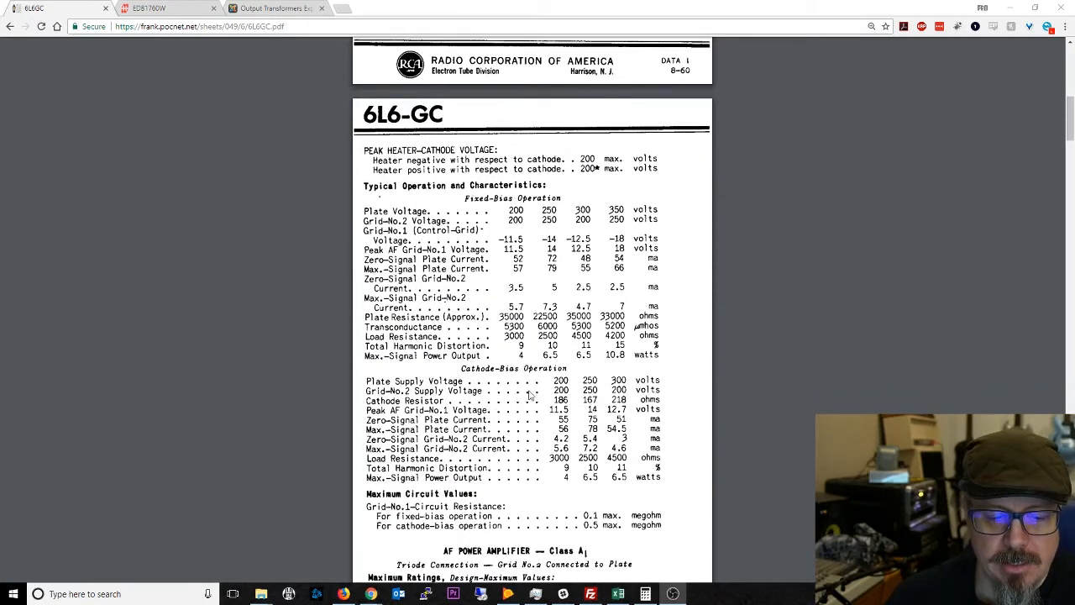
scroll(down, 3)
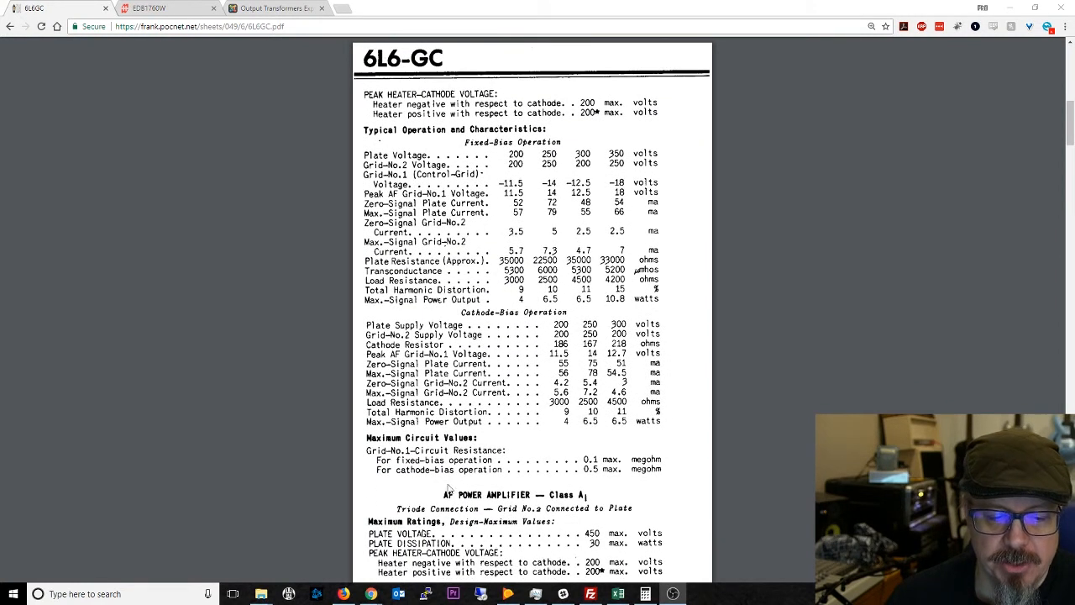
scroll(down, 3)
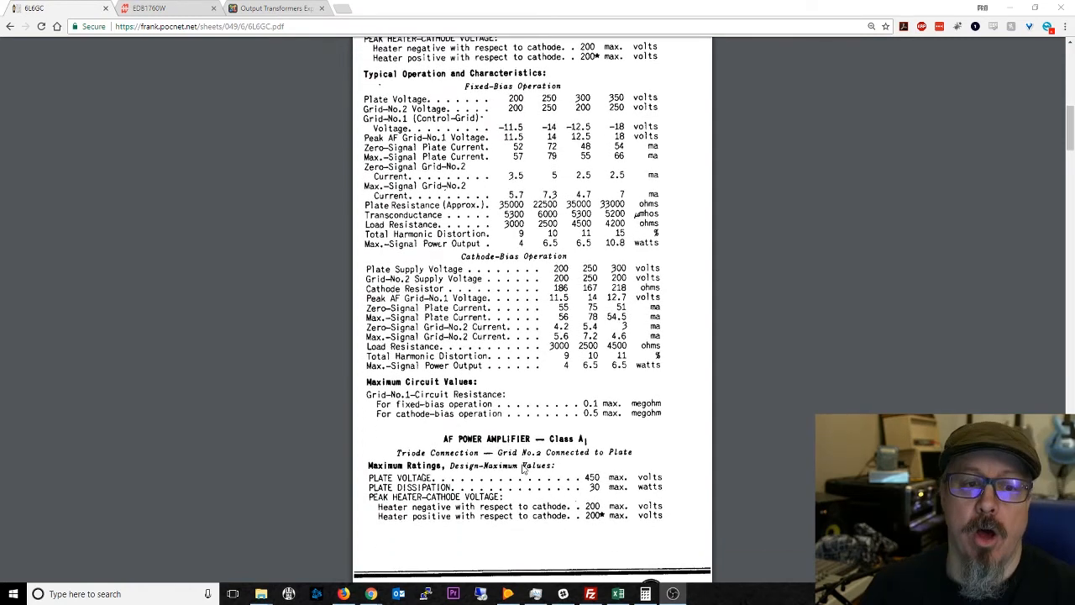
scroll(down, 3)
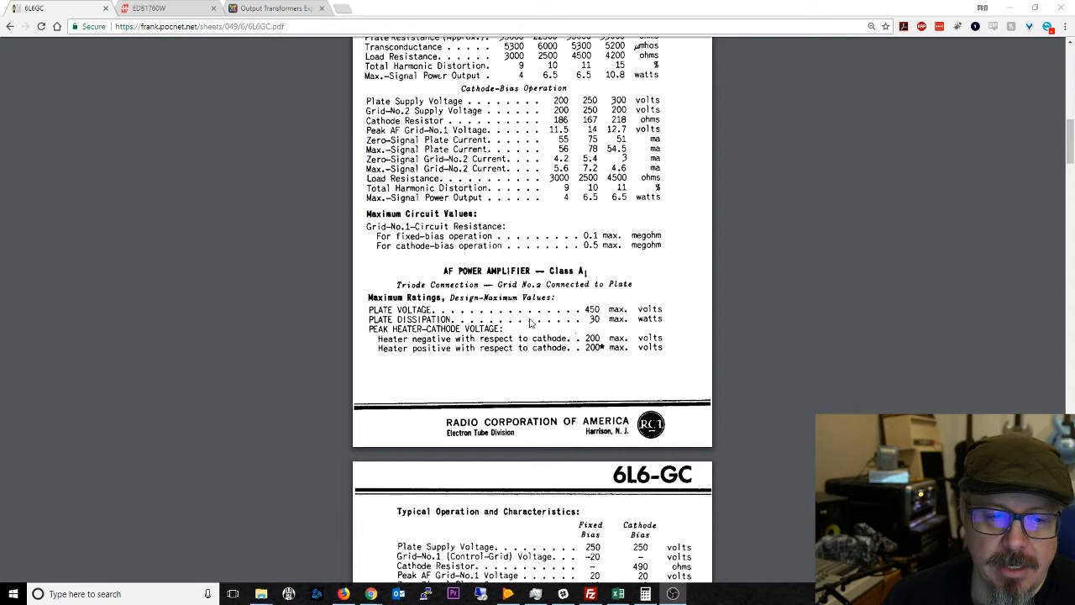
scroll(down, 3)
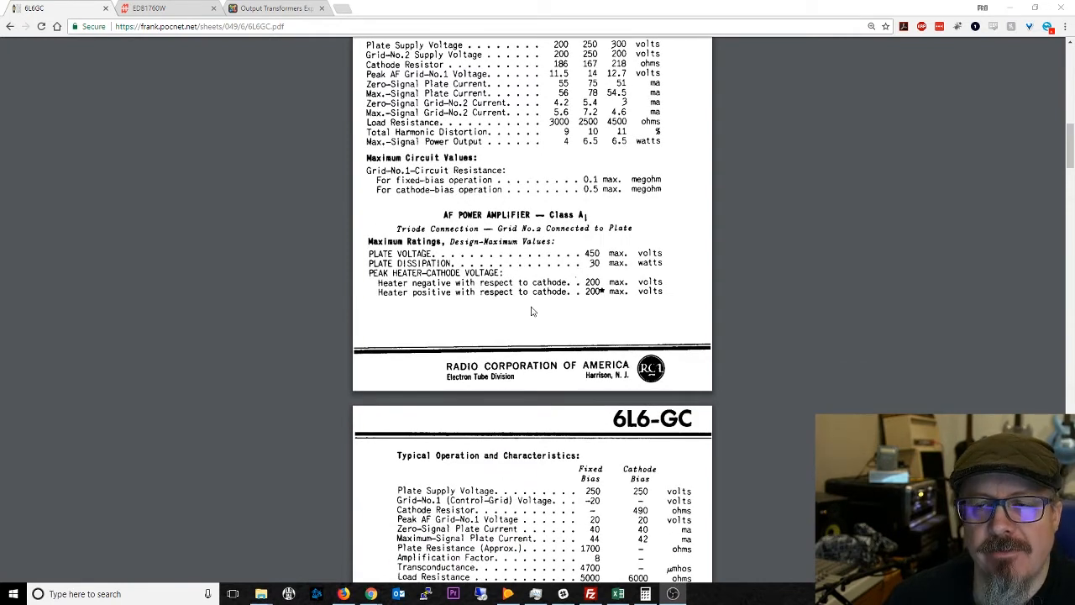
mouse_move(523, 320)
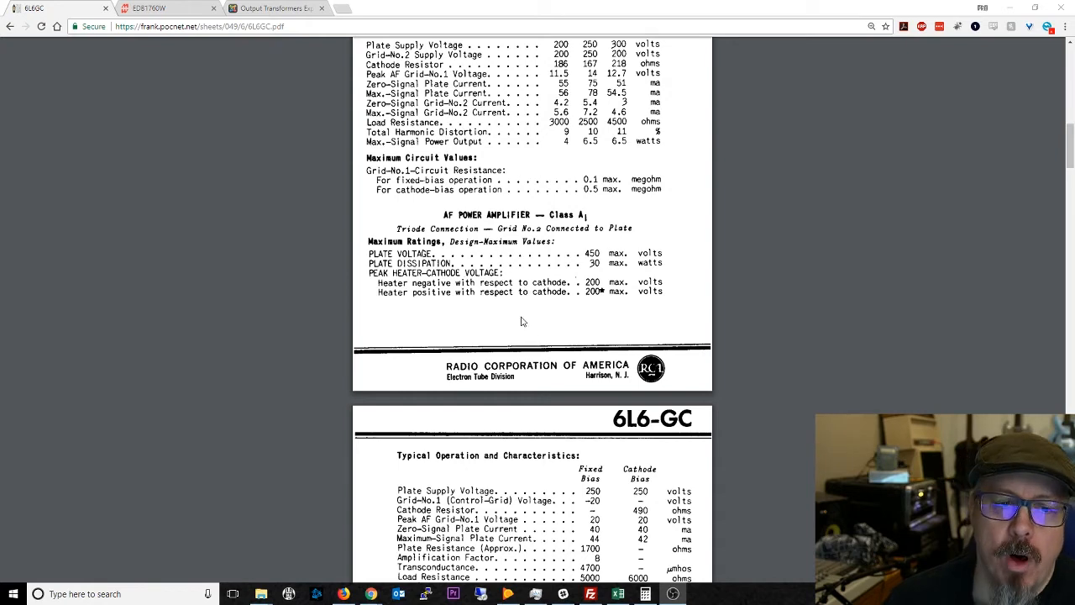
mouse_move(517, 307)
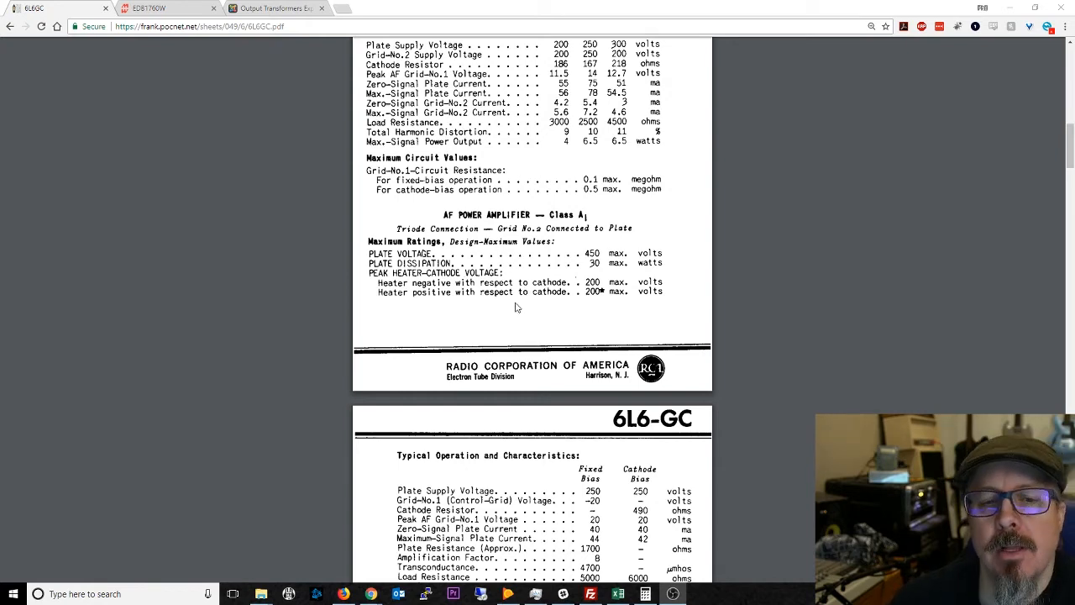
Step: Scroll to page 3 with the two-tube push-pull Class AB1 maximum ratings and typical operation
scroll(down, 3)
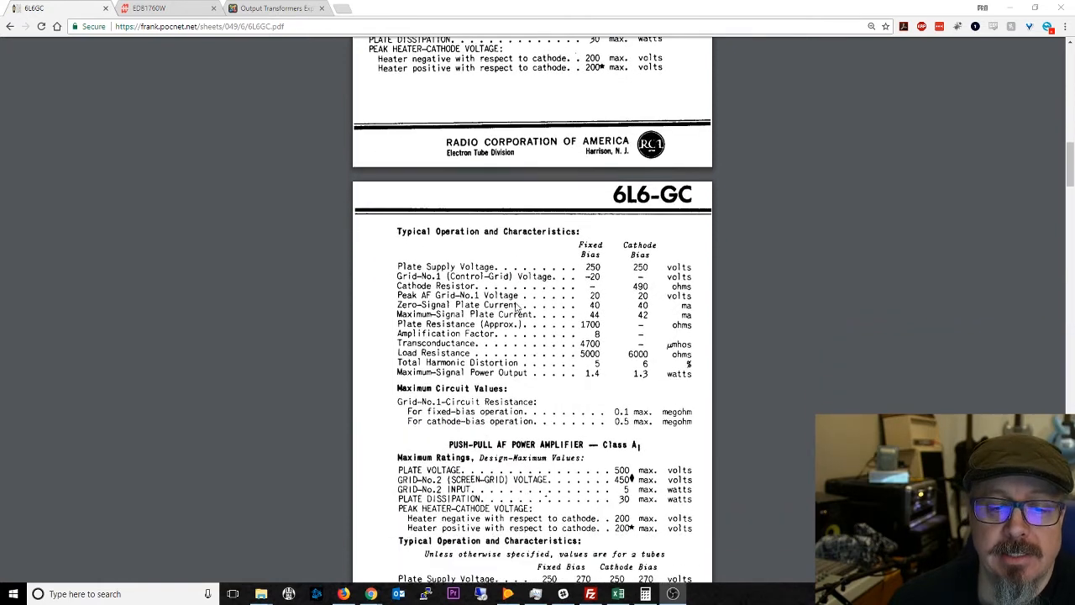
scroll(down, 3)
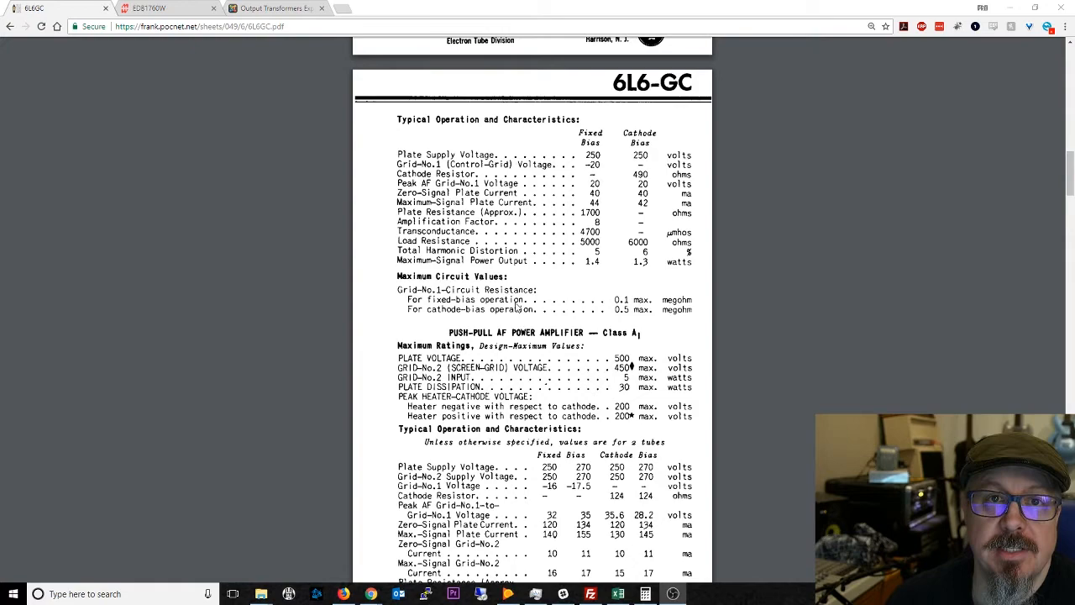
scroll(down, 3)
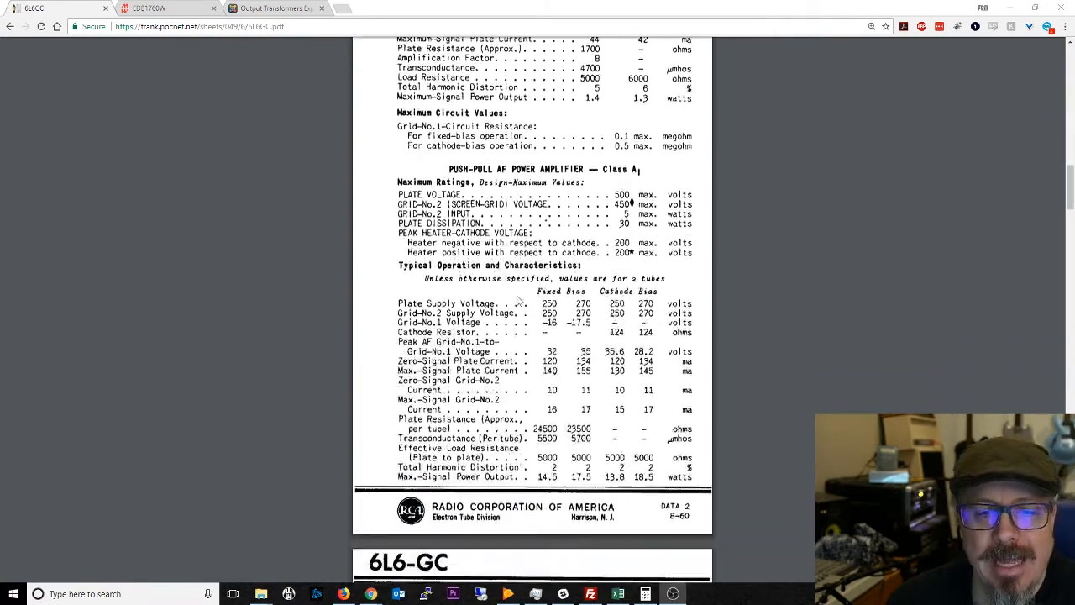
scroll(down, 3)
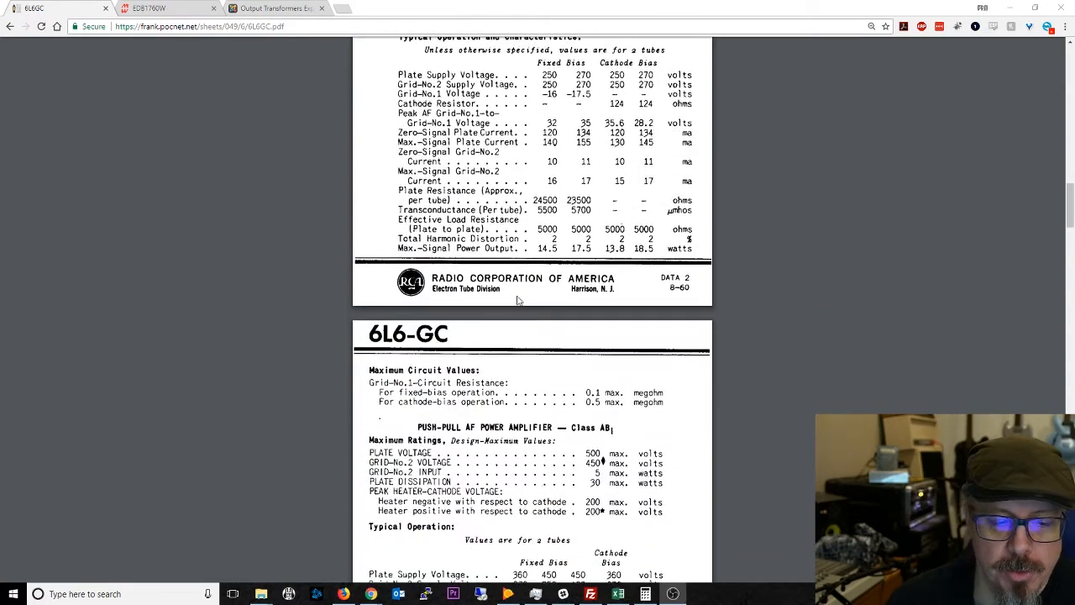
scroll(down, 3)
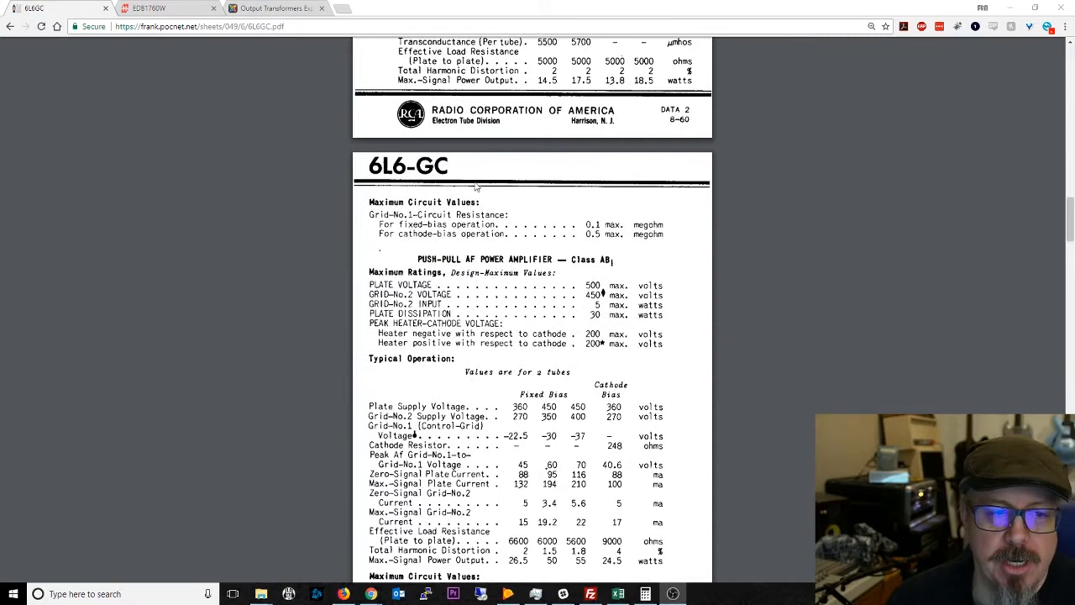
mouse_move(447, 172)
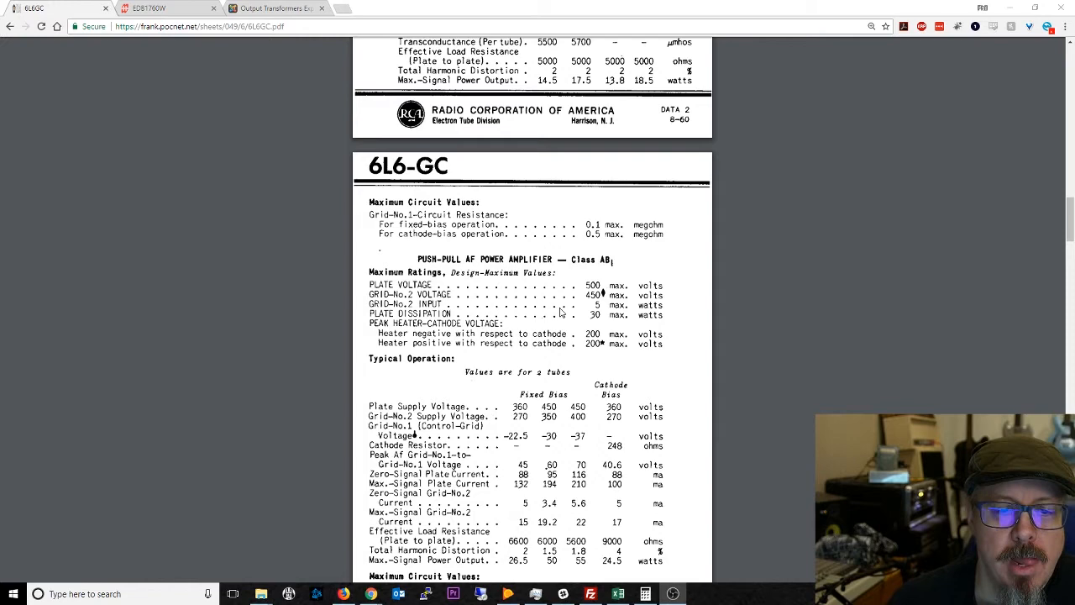
Step: Review the page 4 push-pull AB1 table, then bring up the Hammond 1760W spec sheet
scroll(down, 3)
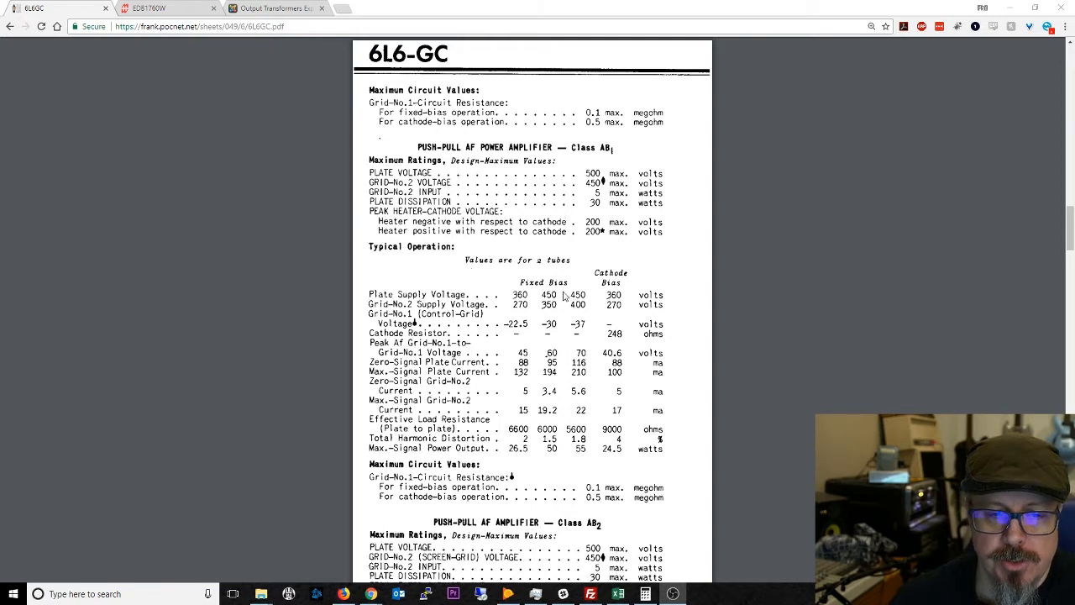
mouse_move(580, 304)
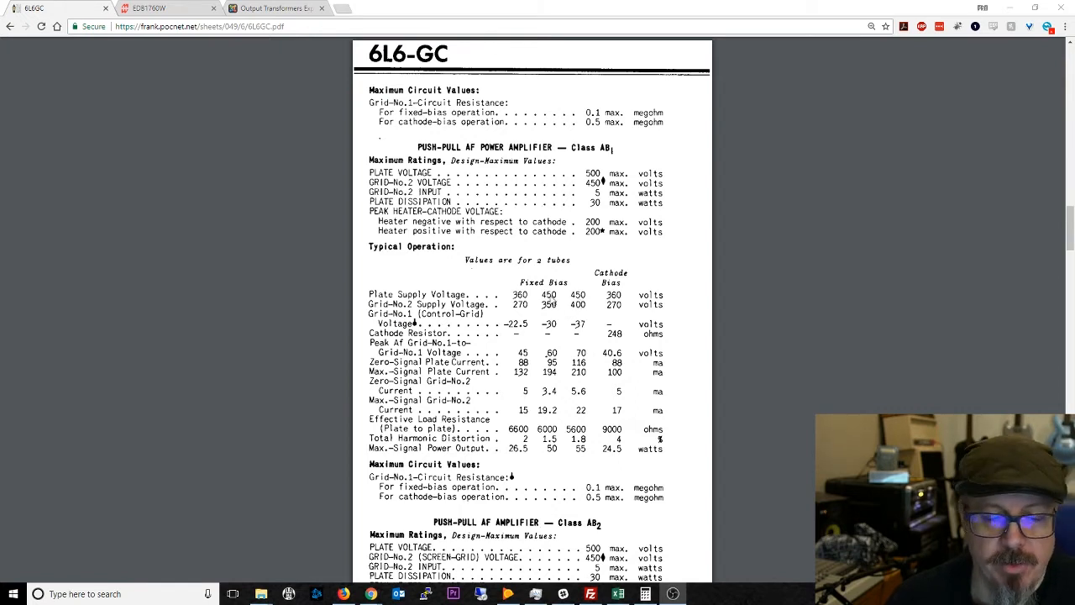
mouse_move(534, 454)
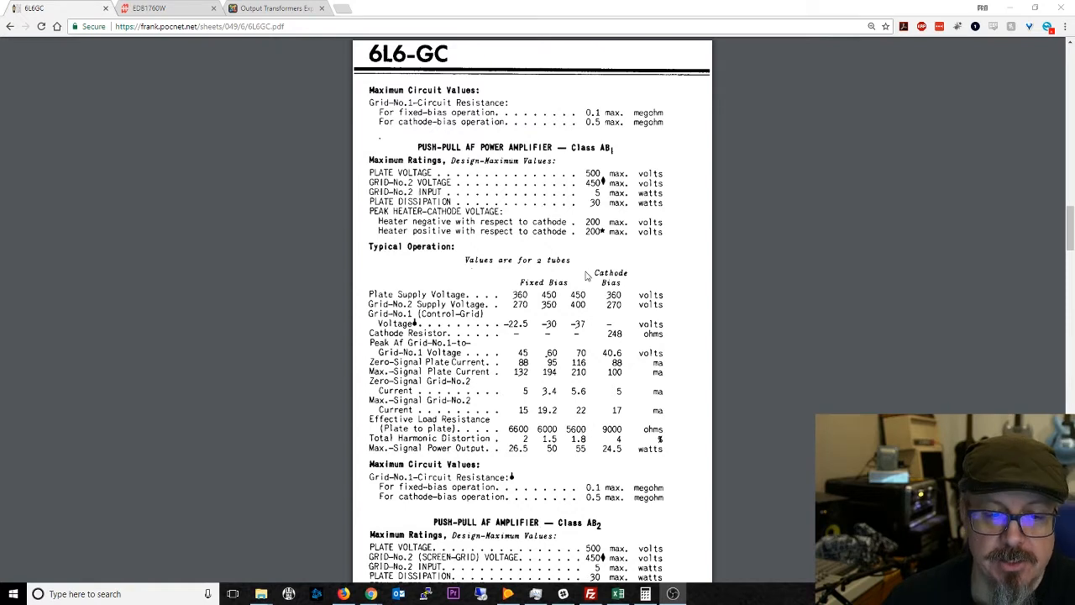
mouse_move(576, 446)
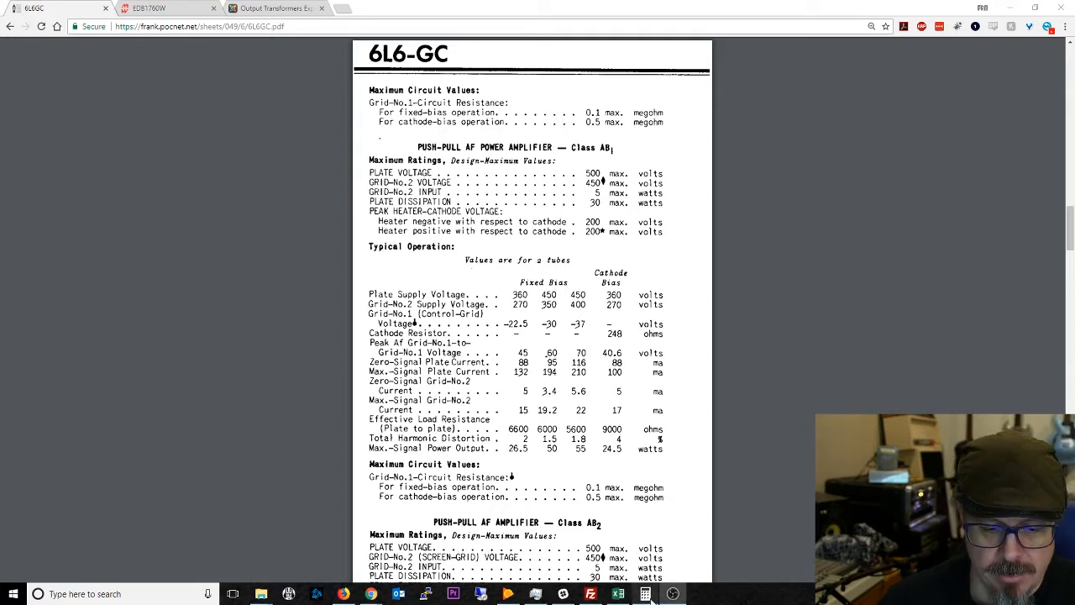
click(642, 591)
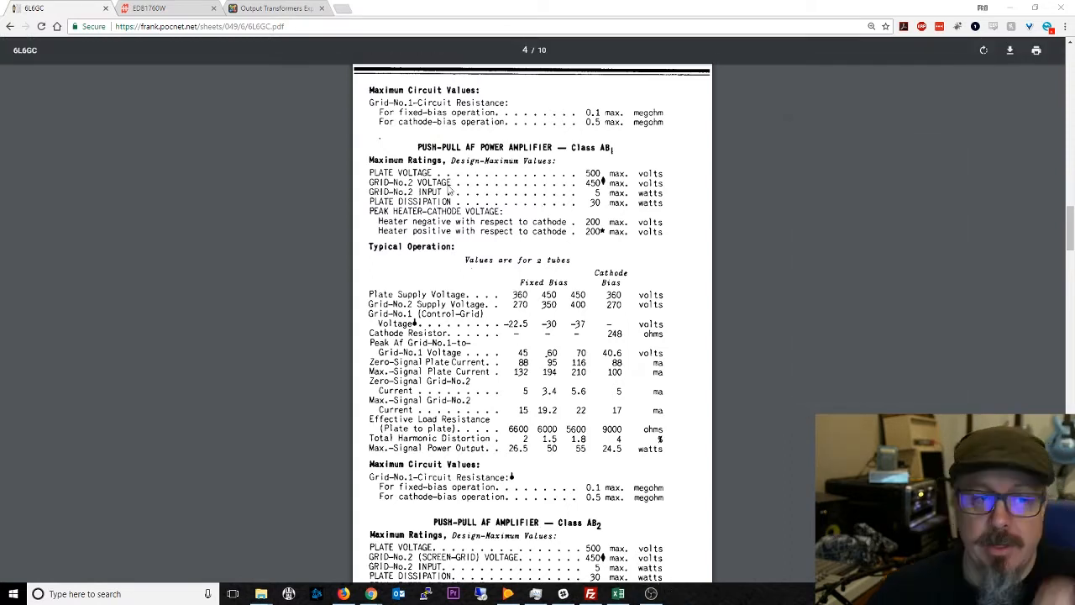
mouse_move(254, 108)
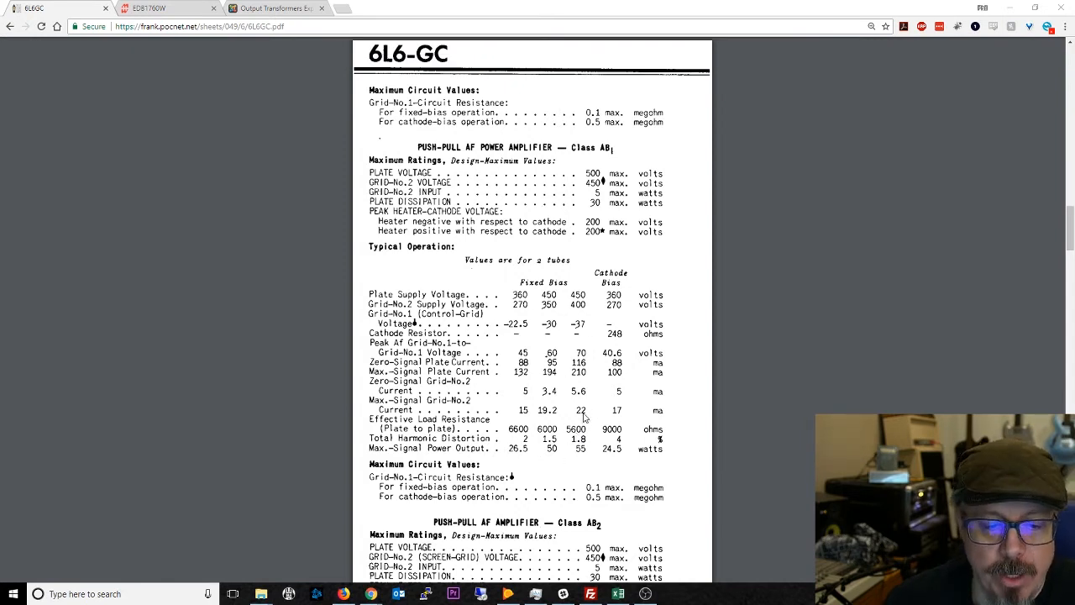
mouse_move(566, 408)
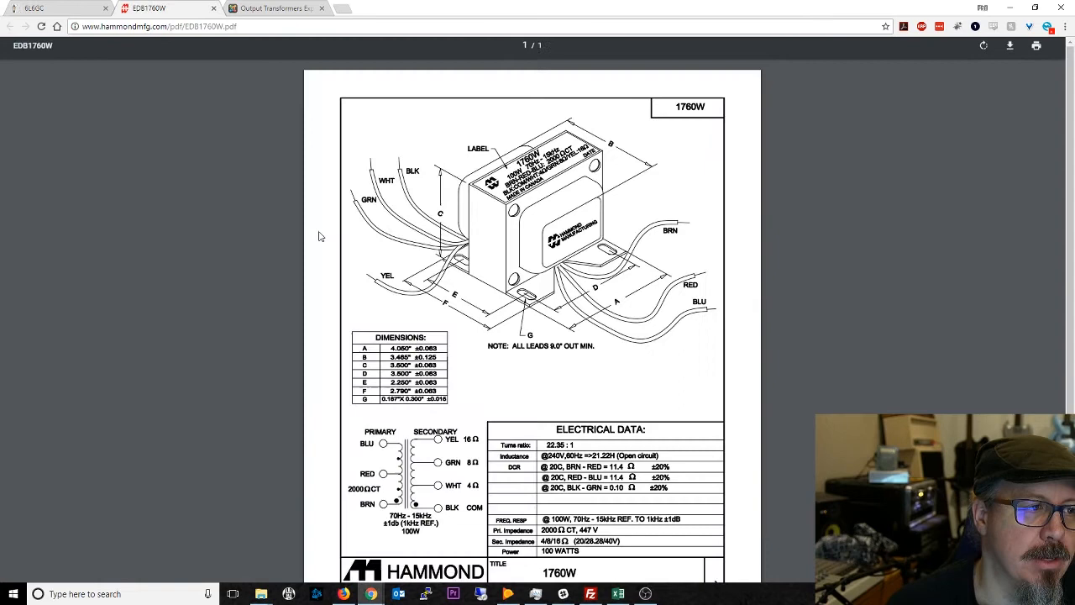
Step: Review the lower part of the 1760W spec sheet and switch to the Output Transformers Explained article
scroll(down, 3)
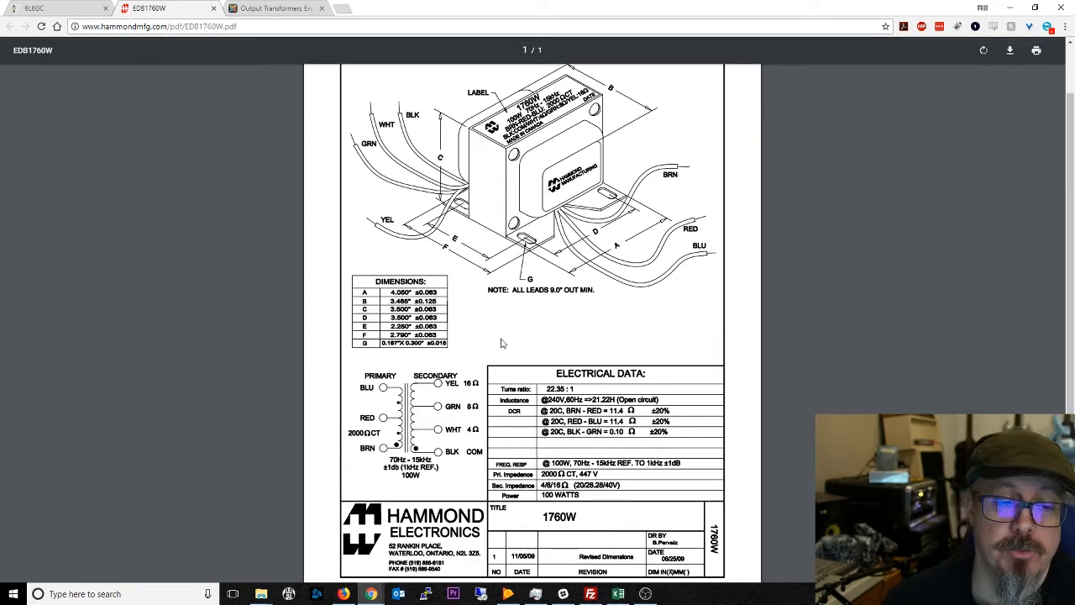
mouse_move(514, 388)
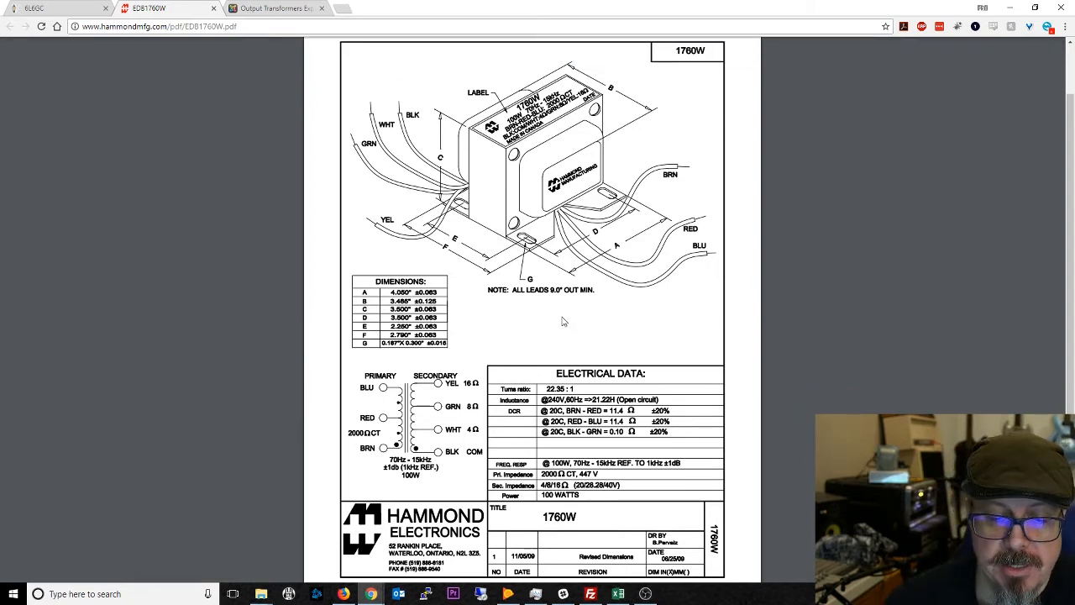
scroll(down, 3)
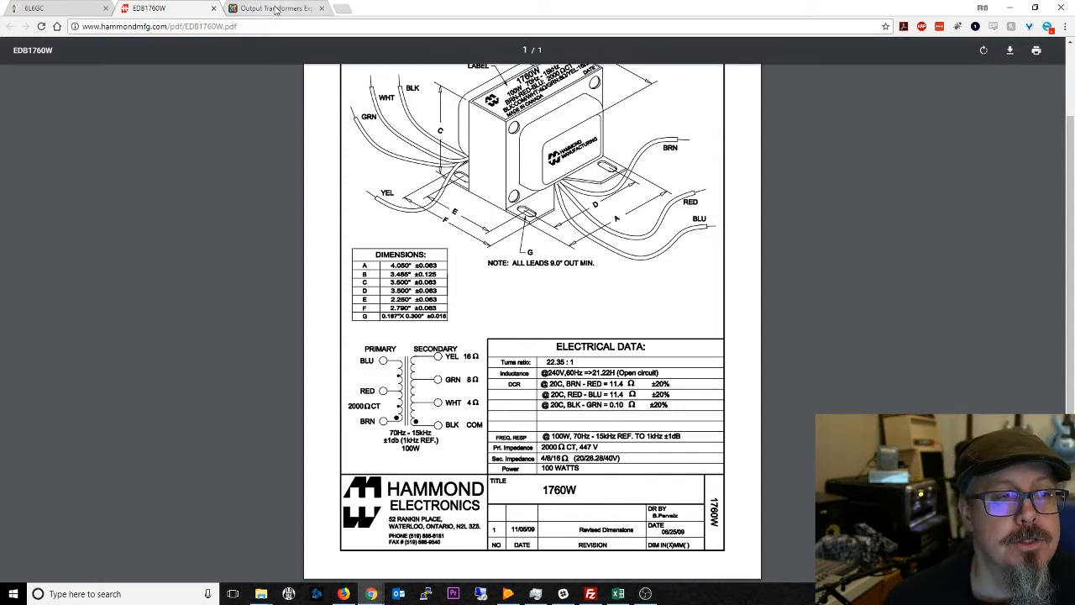
click(272, 7)
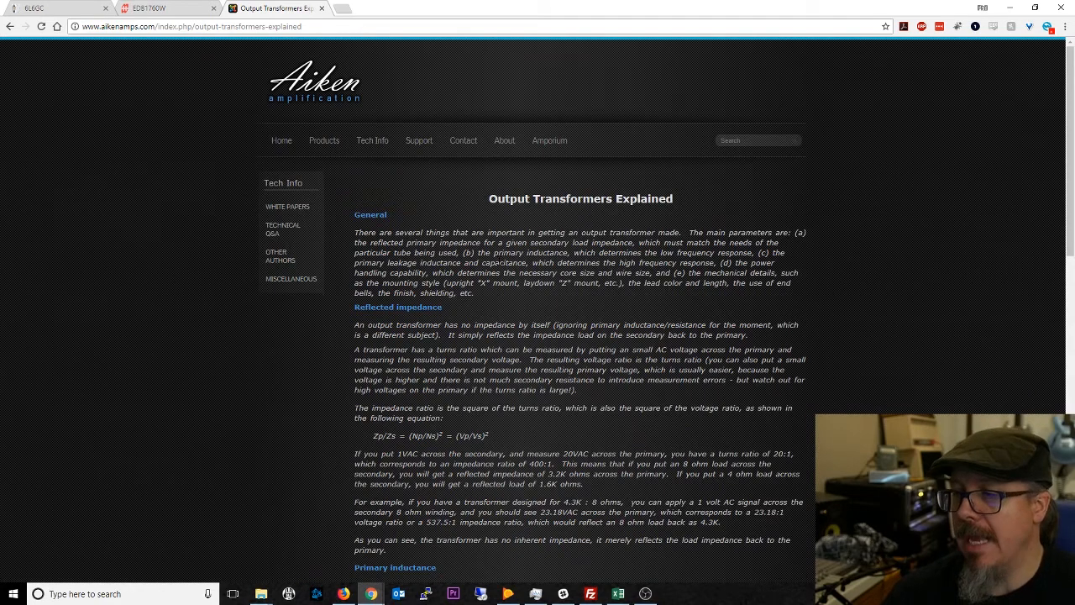
mouse_move(474, 252)
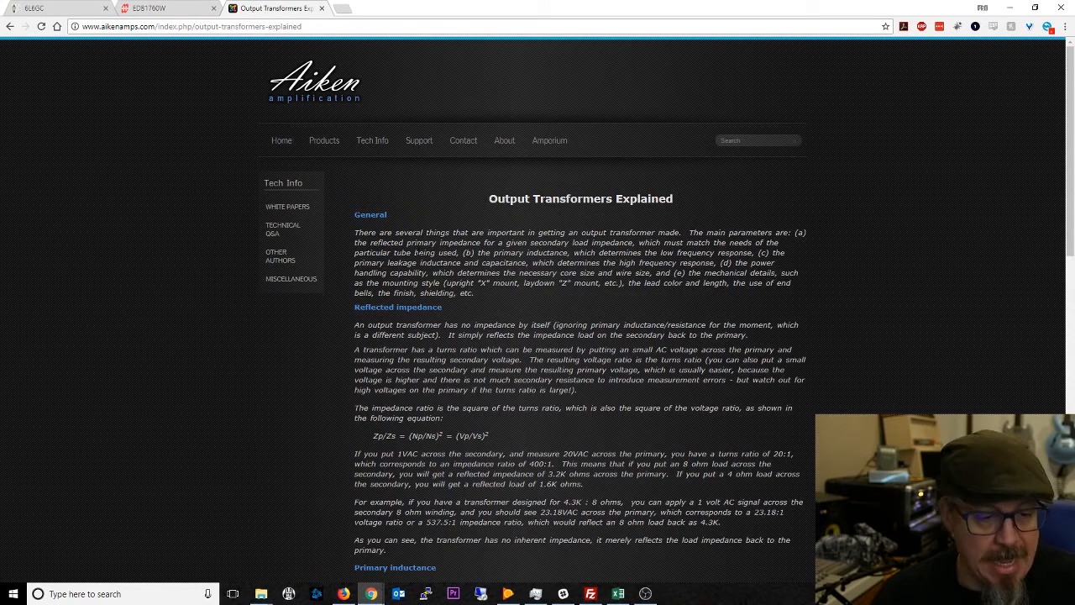
Step: Highlight the Zp/Zs = (Np/Ns)² = (Vp/Vs)² formula in the Reflected Impedance section
scroll(down, 3)
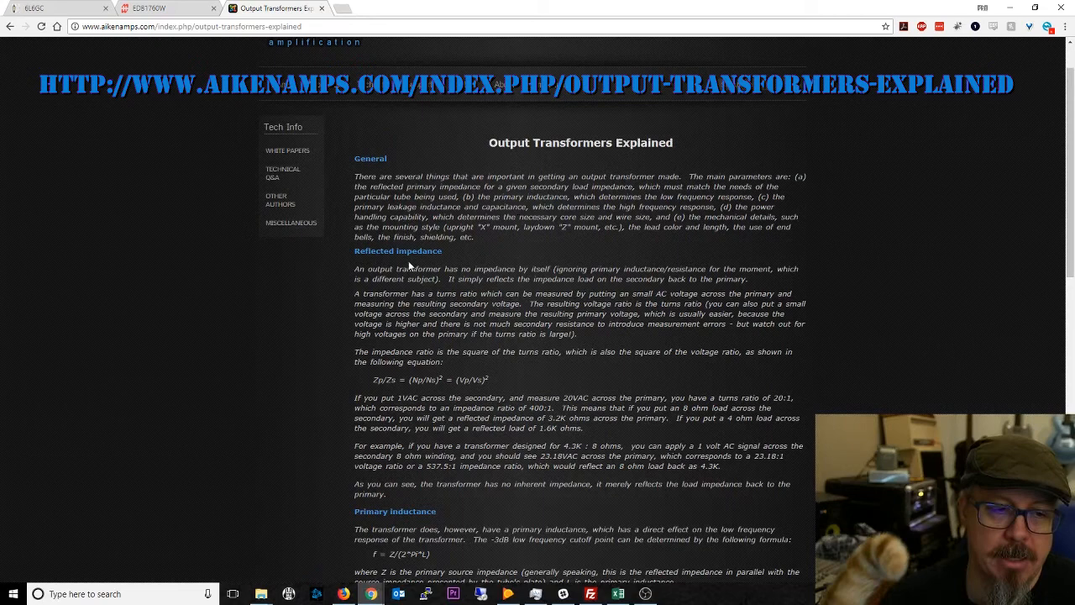
scroll(down, 3)
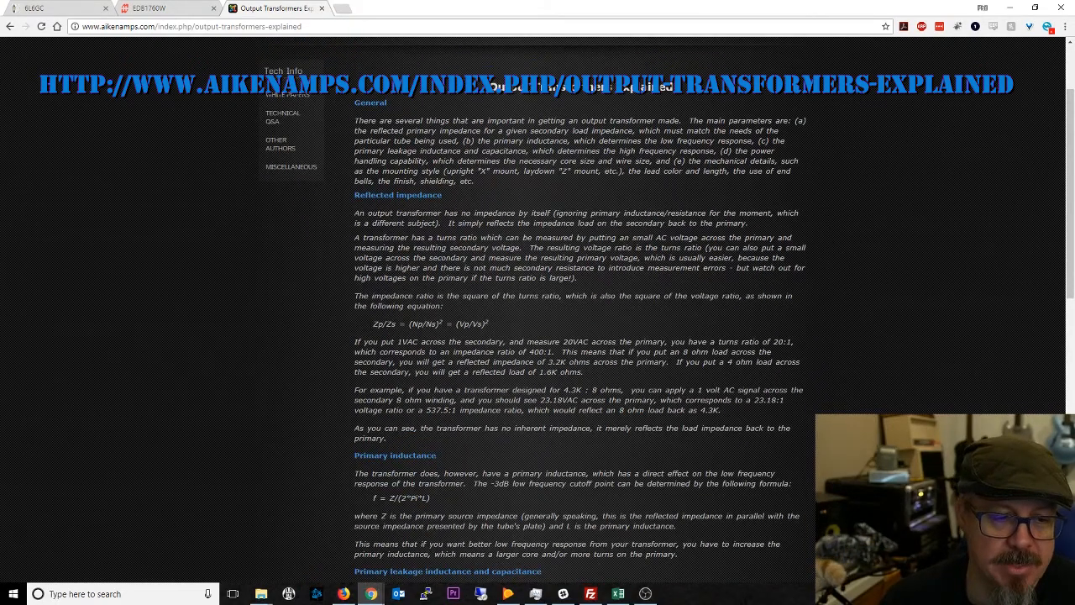
drag(371, 322, 491, 322)
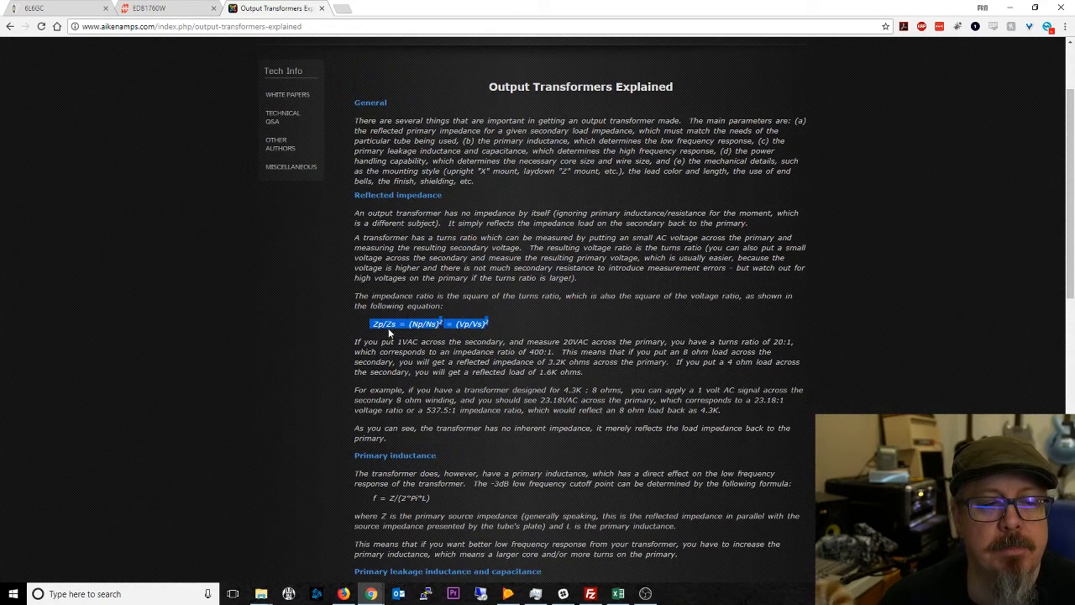
mouse_move(380, 327)
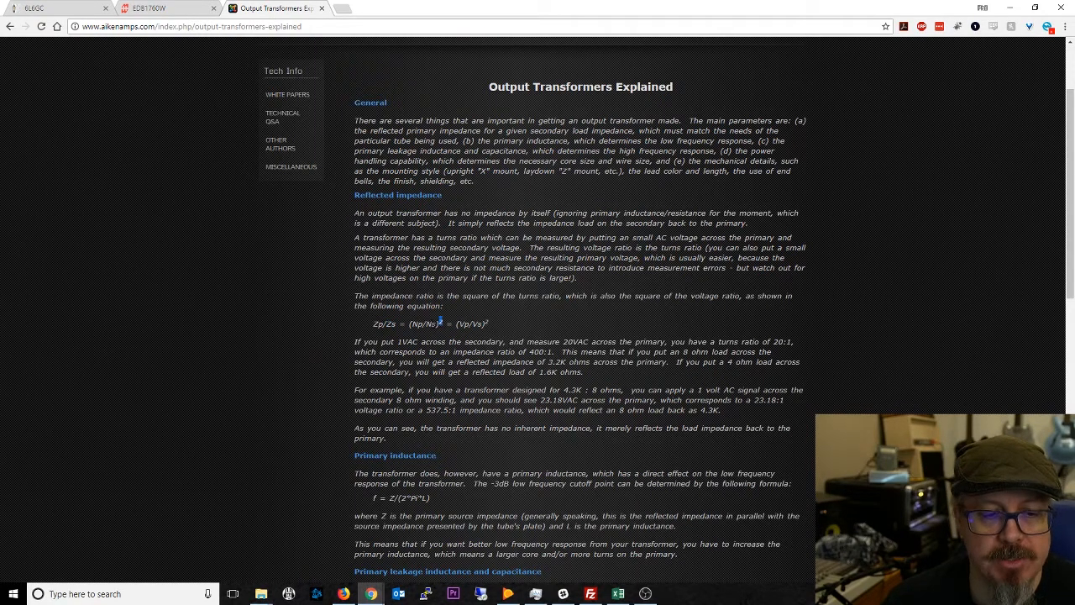
Step: Select only the turns-ratio term Np/Ns within the impedance-ratio formula
double_click(420, 322)
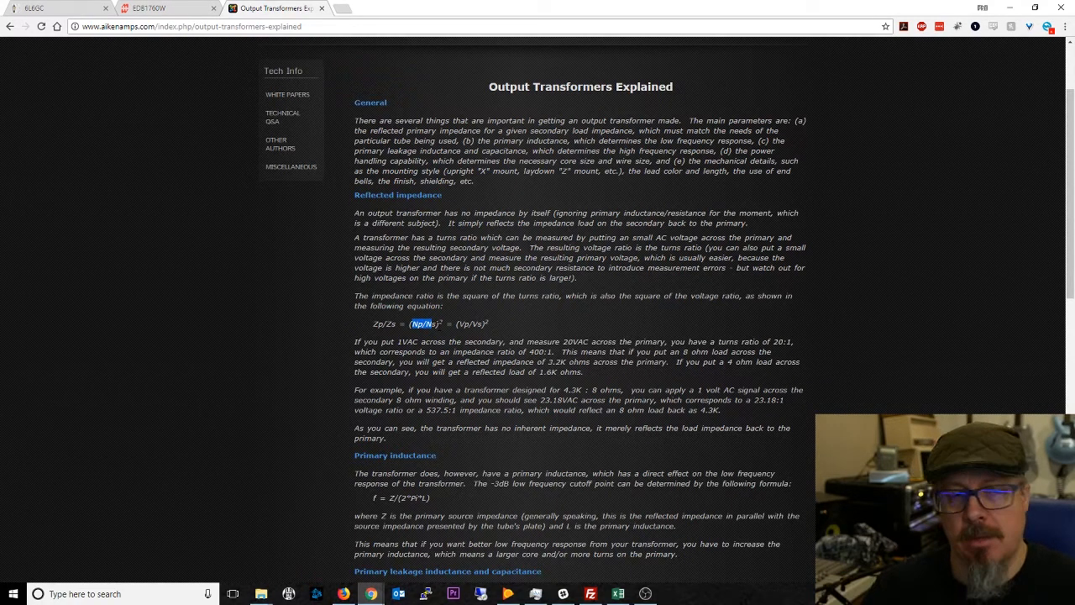
mouse_move(296, 319)
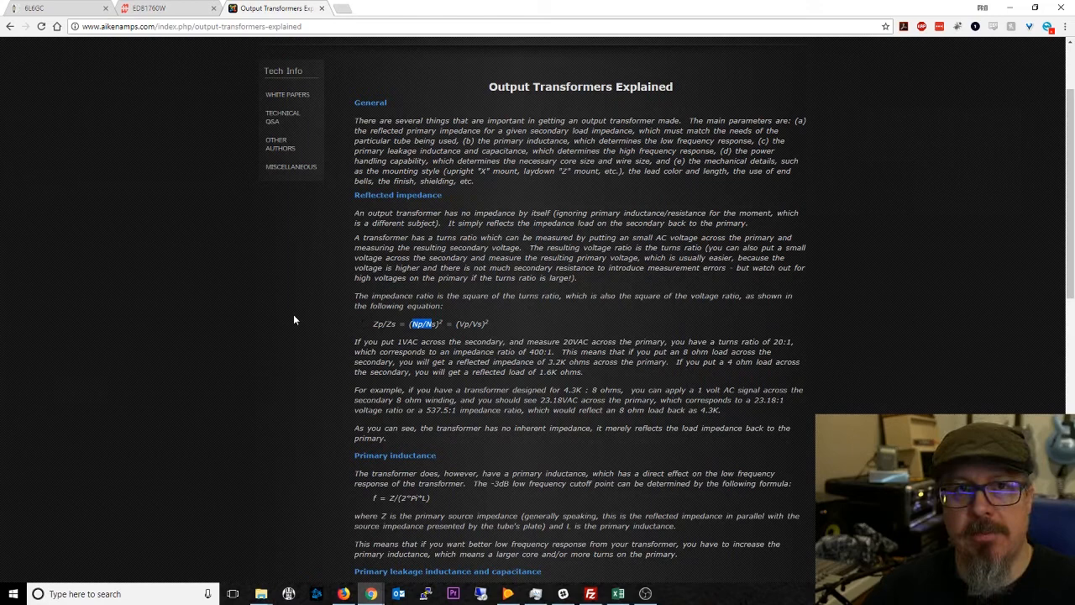
mouse_move(575, 343)
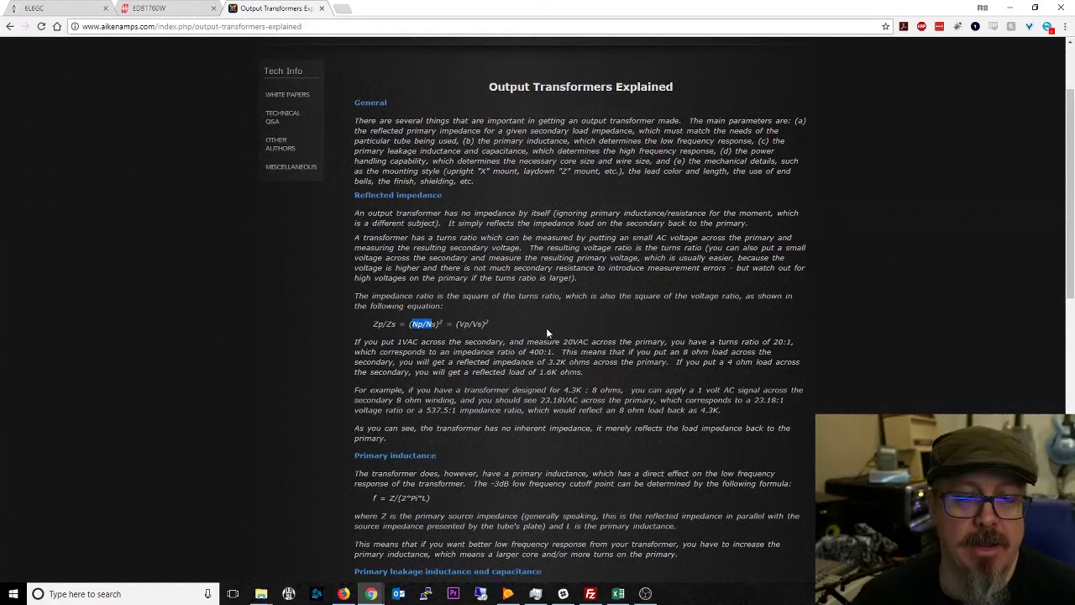
Step: Read the article down to its Conclusions and return to the Hammond 1760W spec sheet
scroll(down, 3)
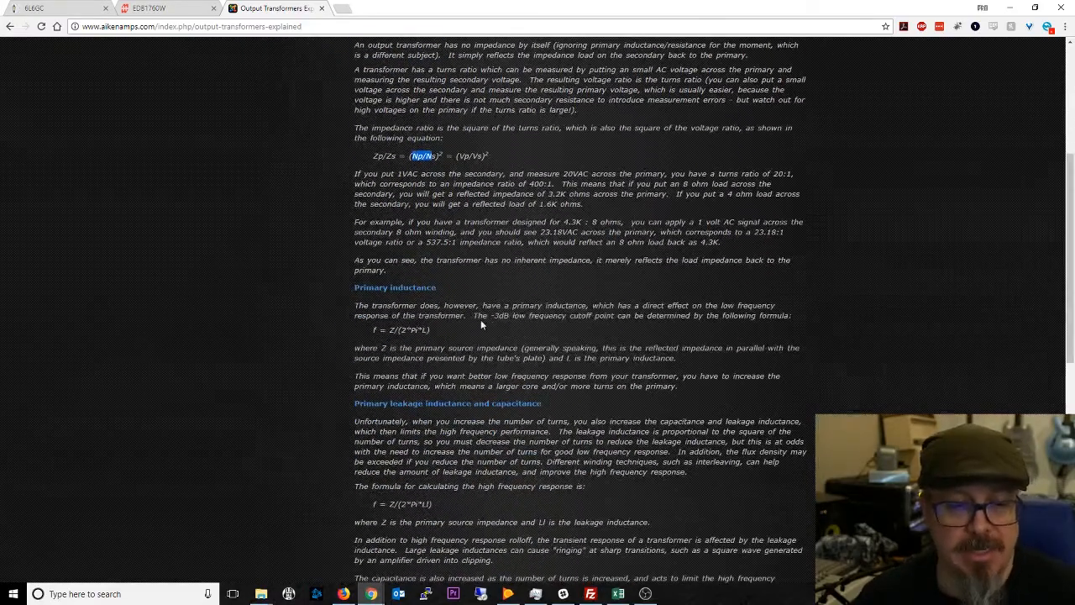
scroll(down, 3)
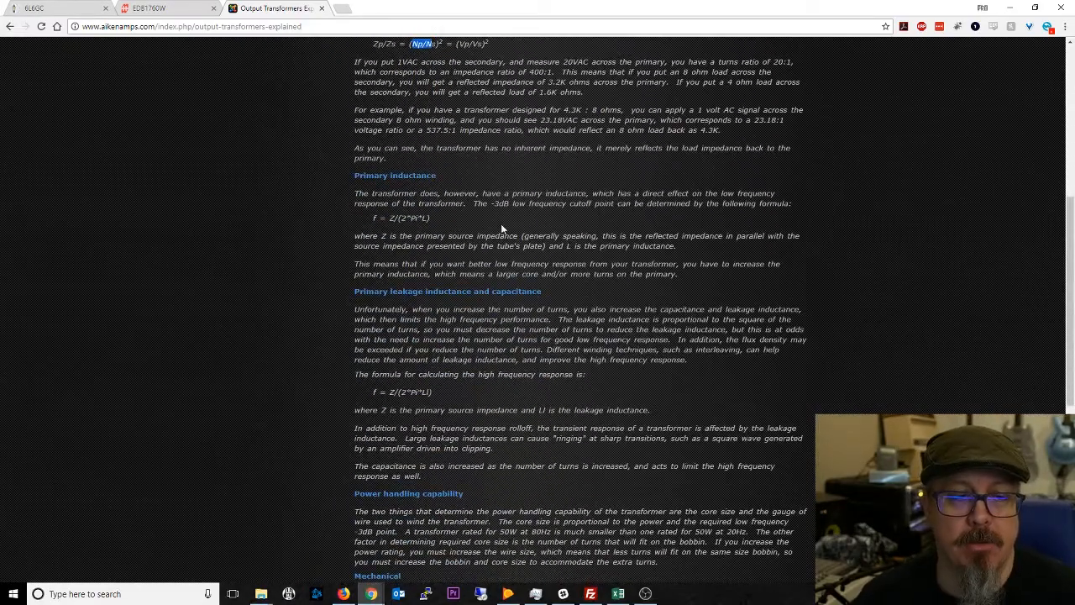
scroll(down, 3)
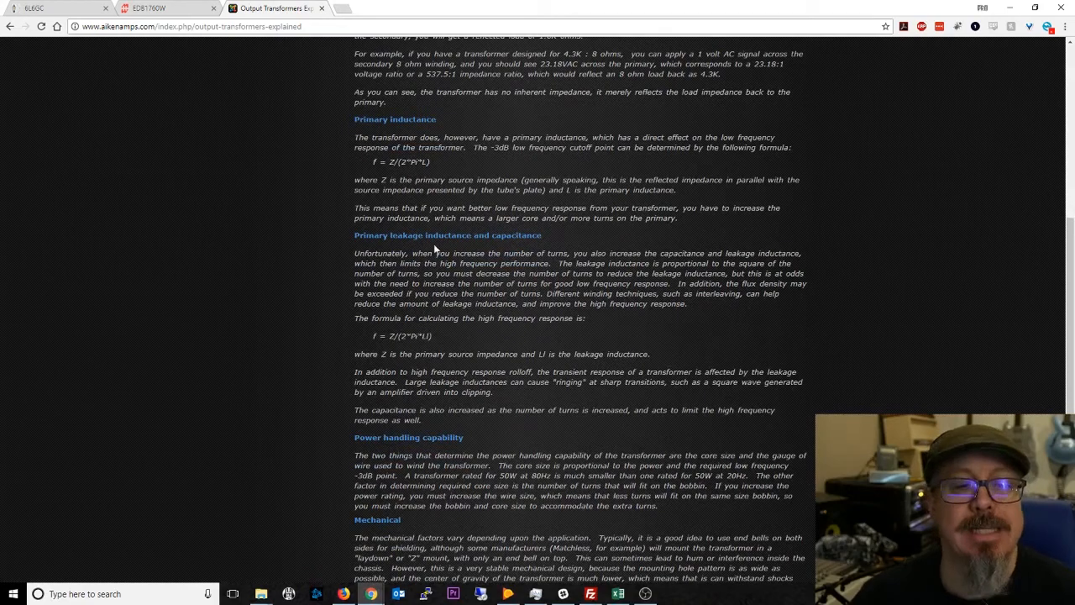
scroll(down, 3)
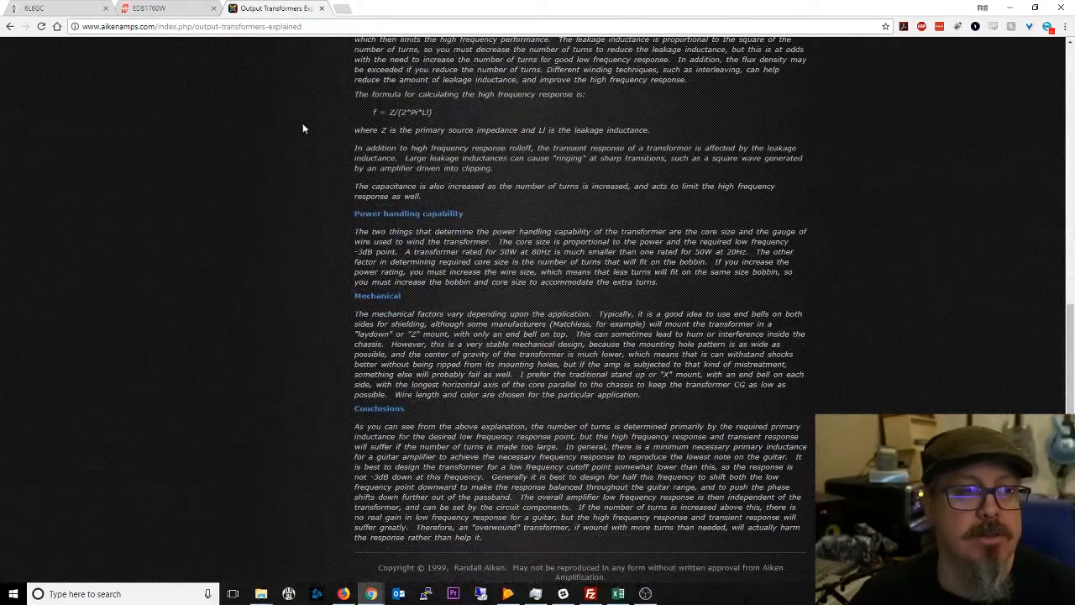
click(155, 11)
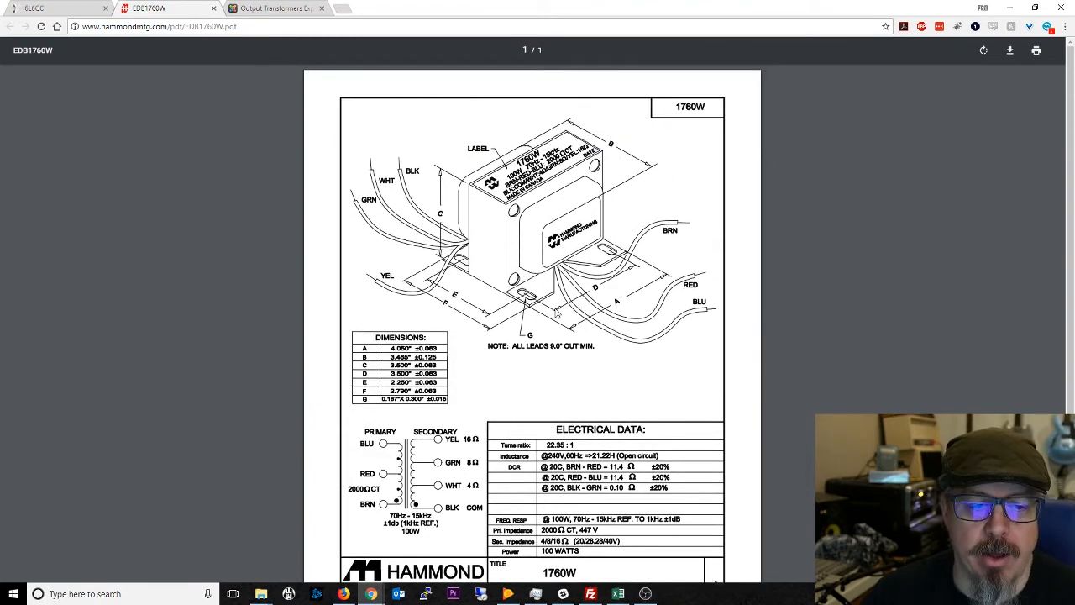
mouse_move(588, 346)
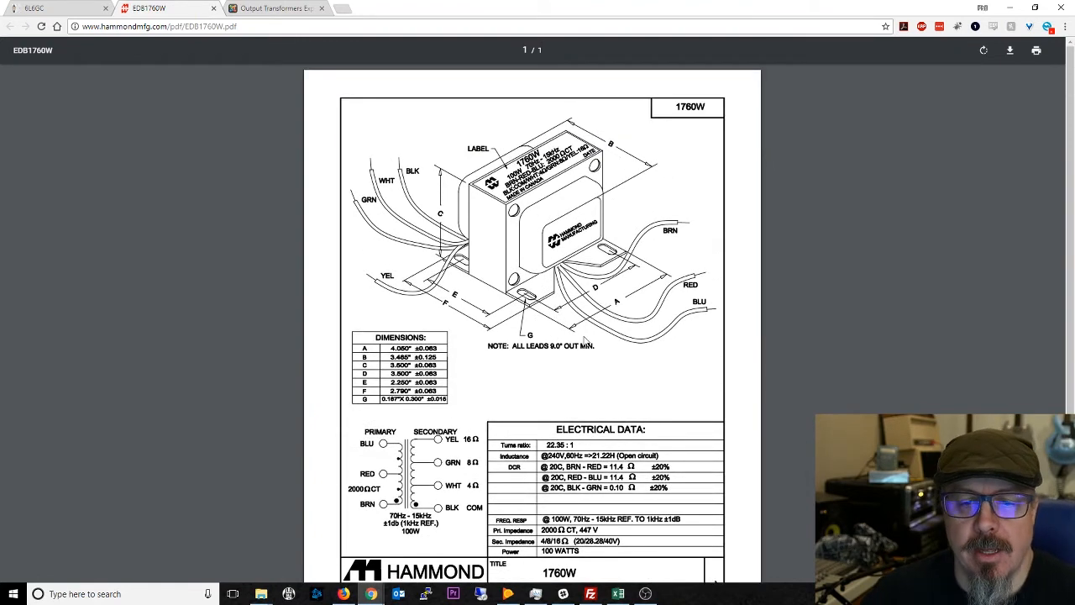
mouse_move(538, 362)
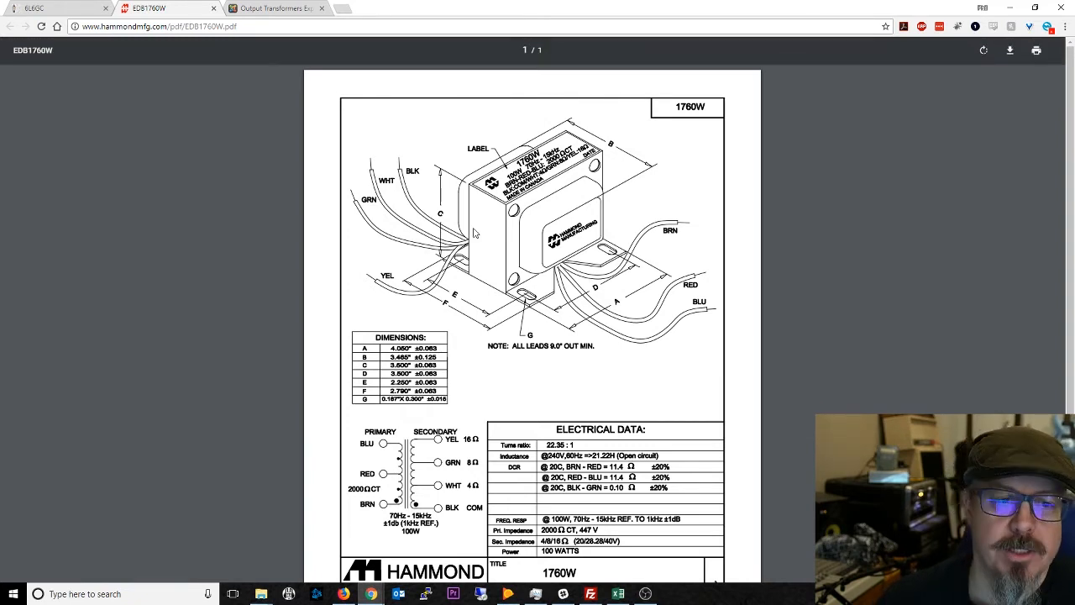
mouse_move(549, 208)
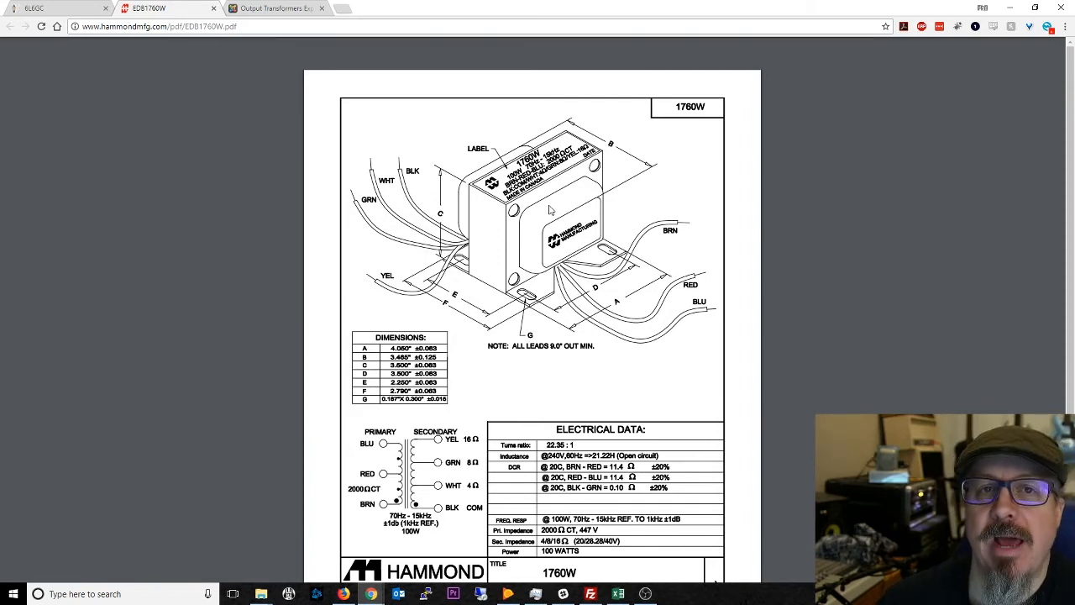
mouse_move(313, 92)
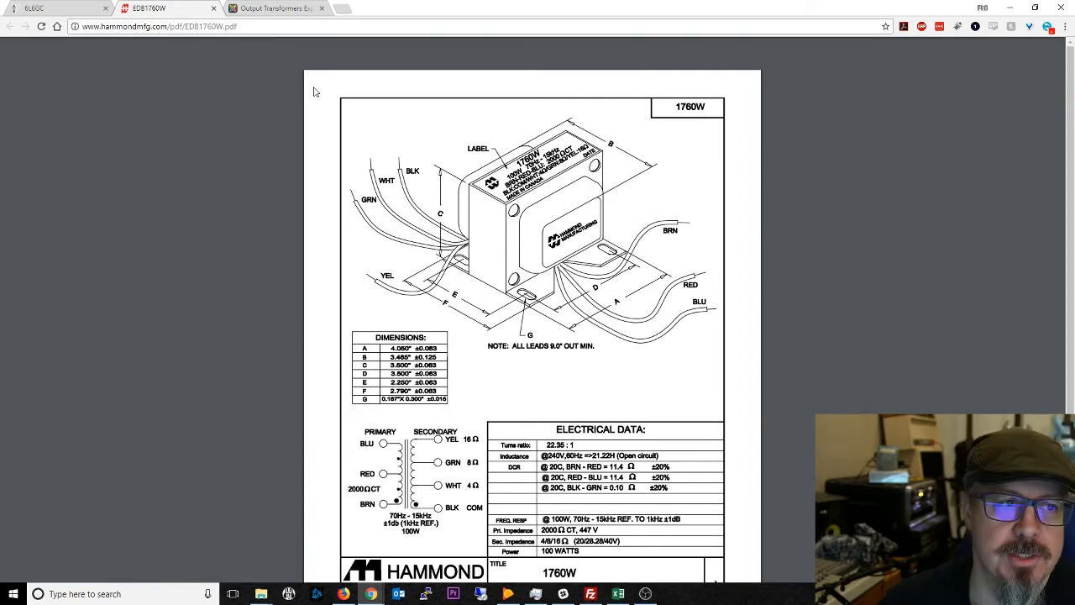